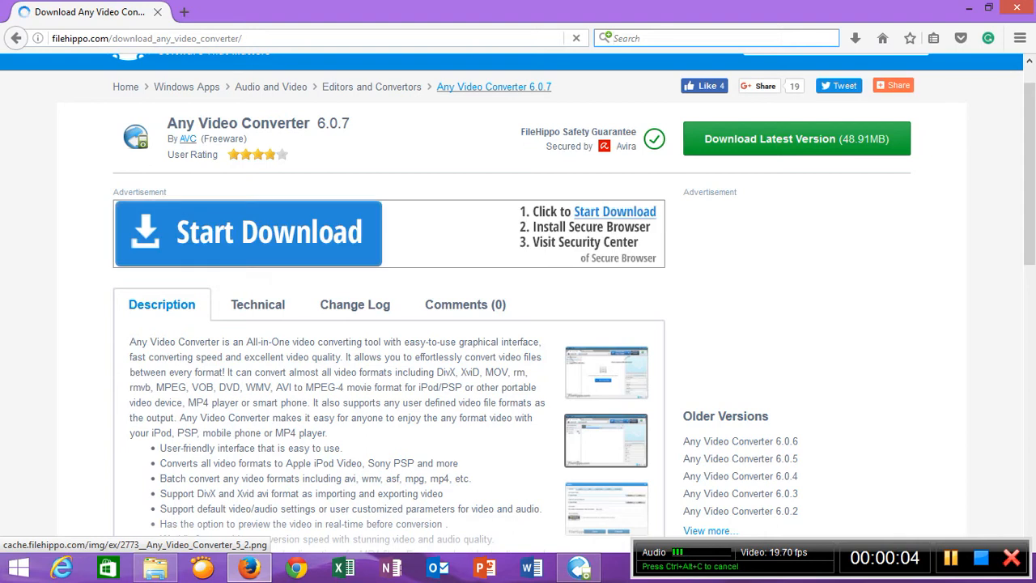
mouse_move(281, 176)
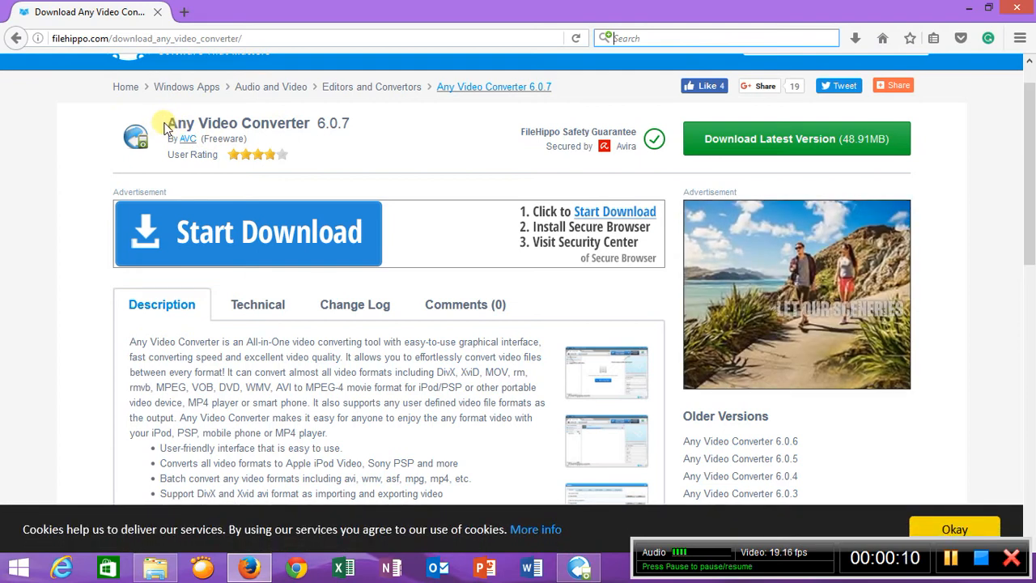
mouse_move(334, 123)
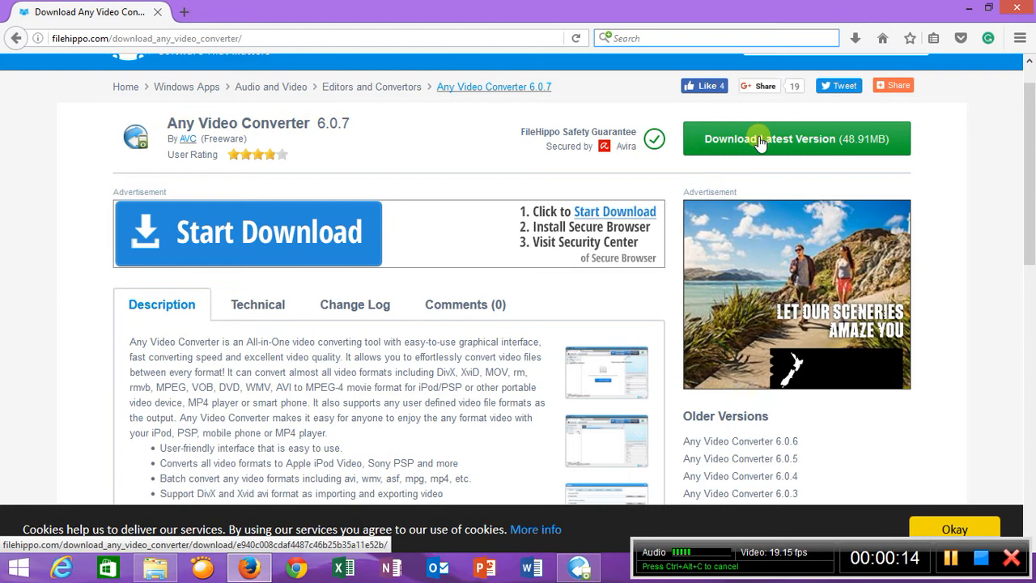
Step: Start downloading Any Video Converter 6.0.7 (48.91MB) from the FileHippo page
scroll("up", 3)
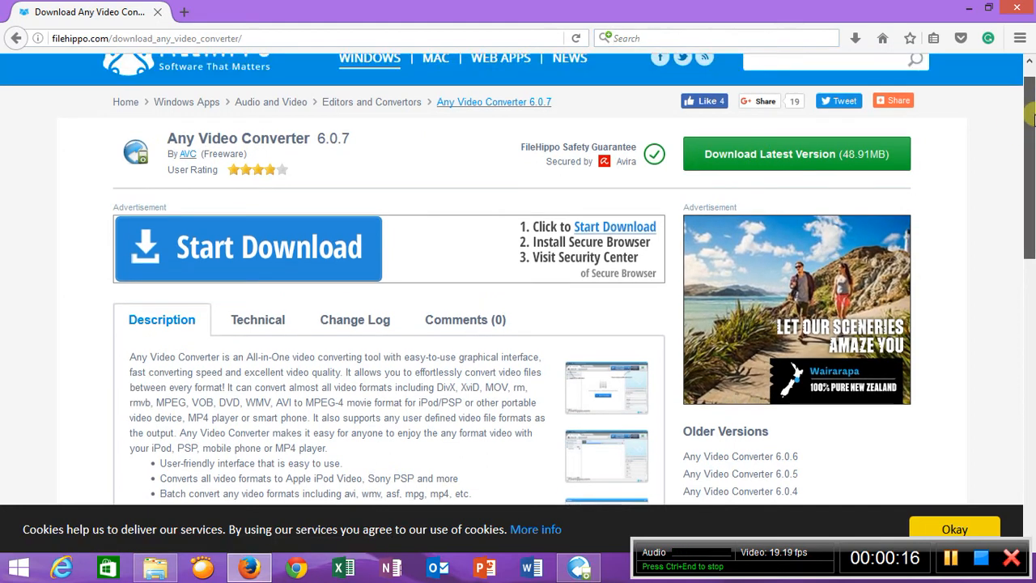
scroll("up", 3)
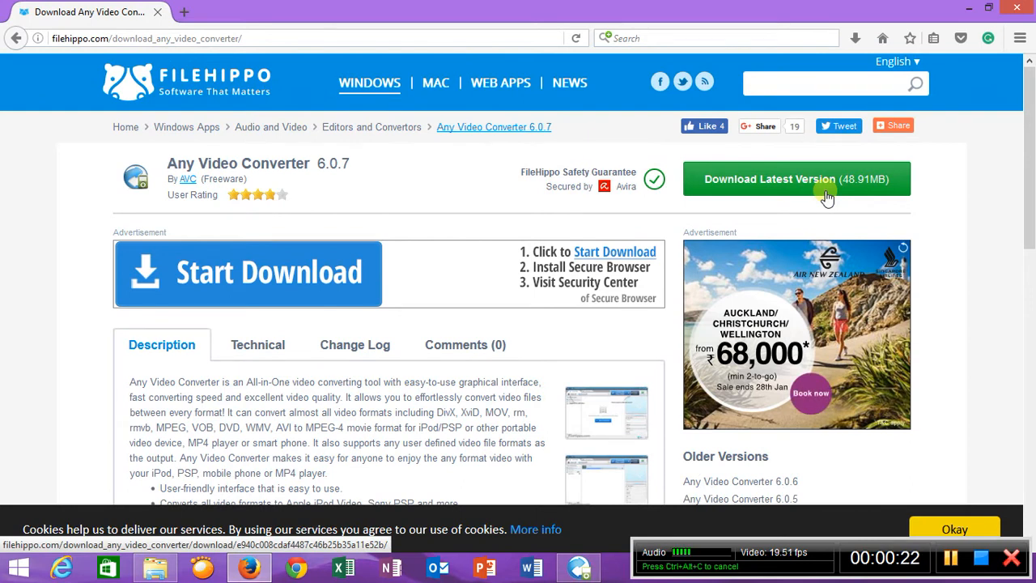
left_click(797, 178)
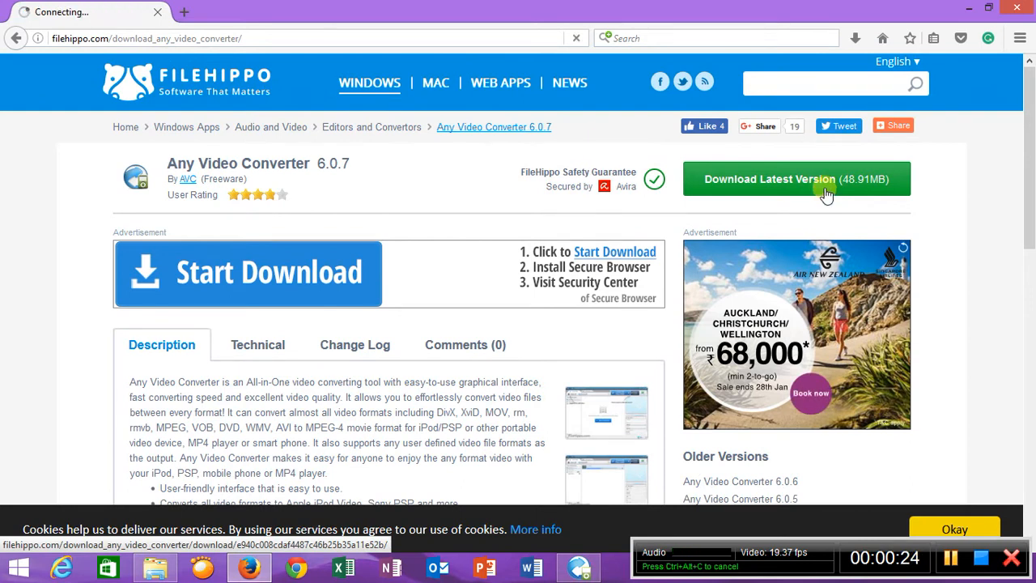
left_click(797, 178)
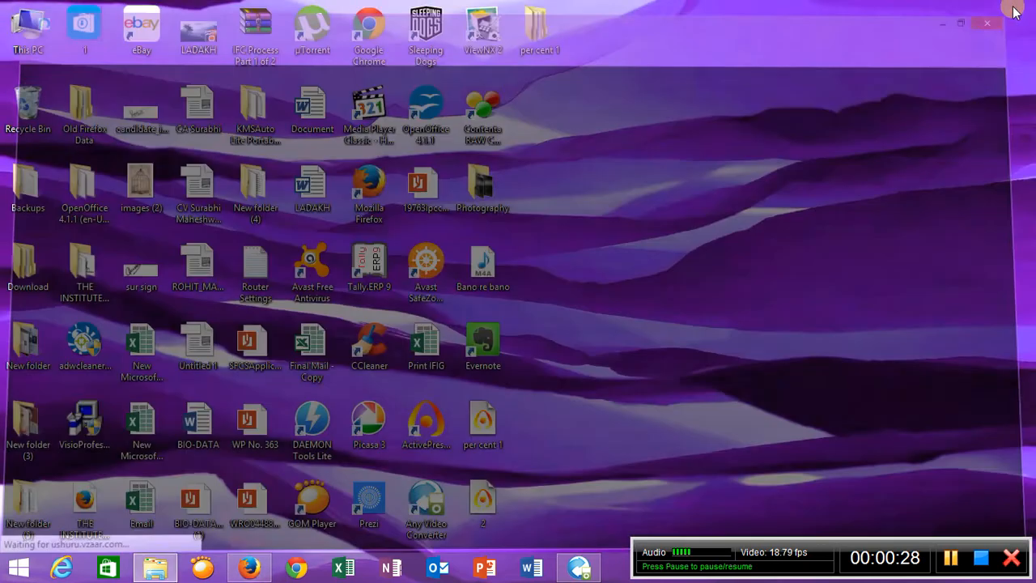
Step: Launch Any Video Converter, add PART 1 and PART 2, and switch Join All Files on
left_click(577, 566)
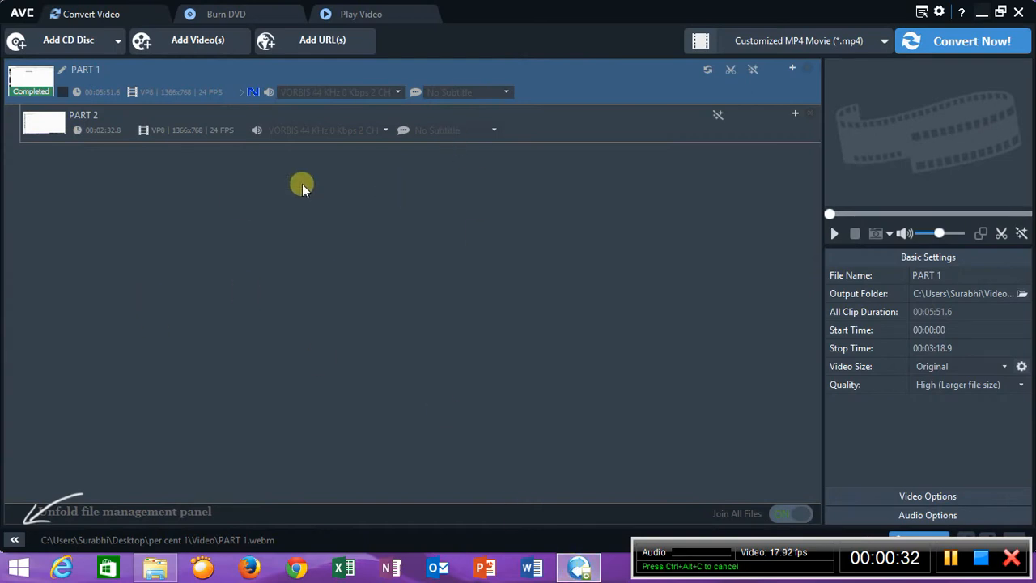
mouse_move(521, 81)
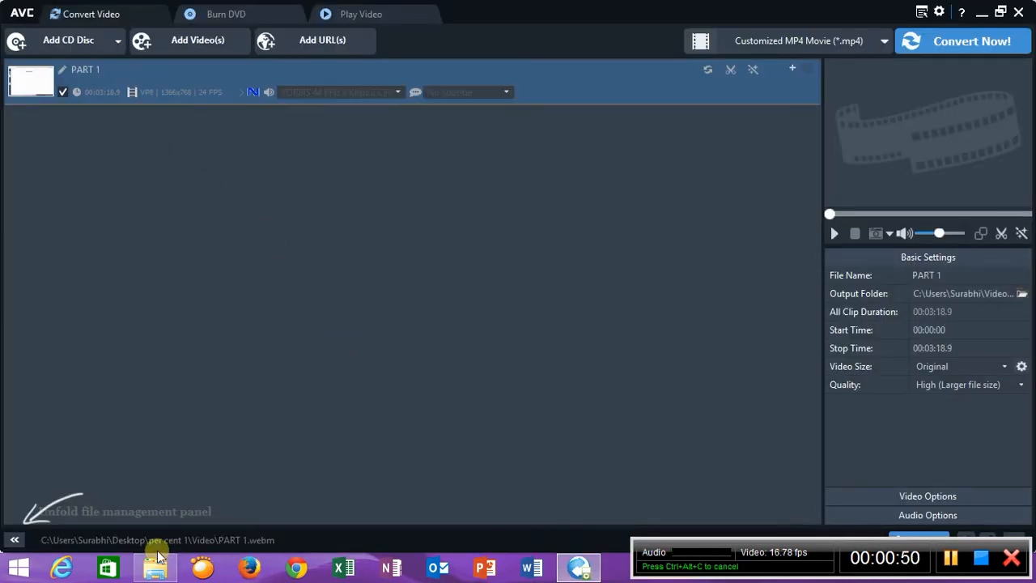
left_click(155, 567)
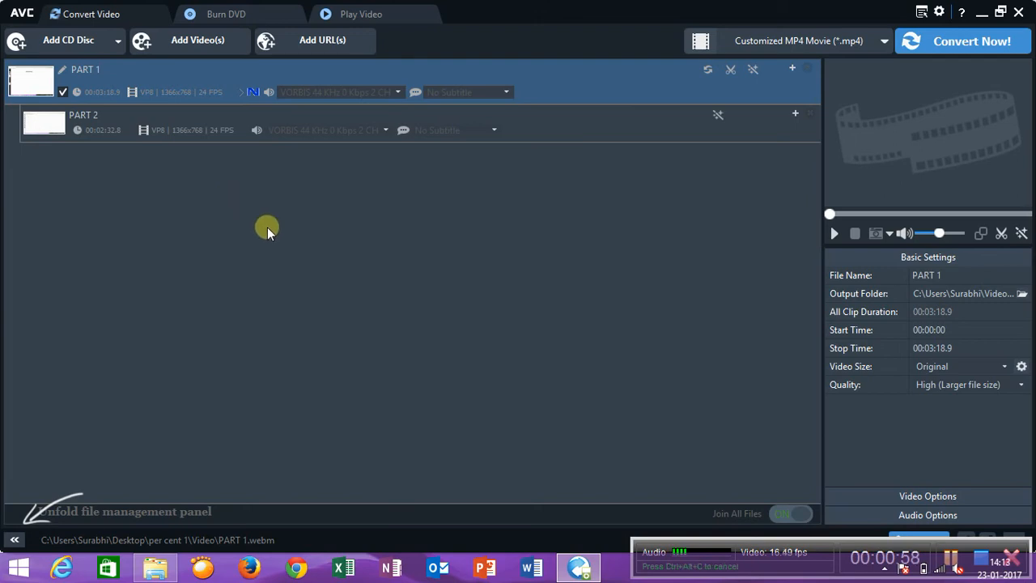
mouse_move(218, 194)
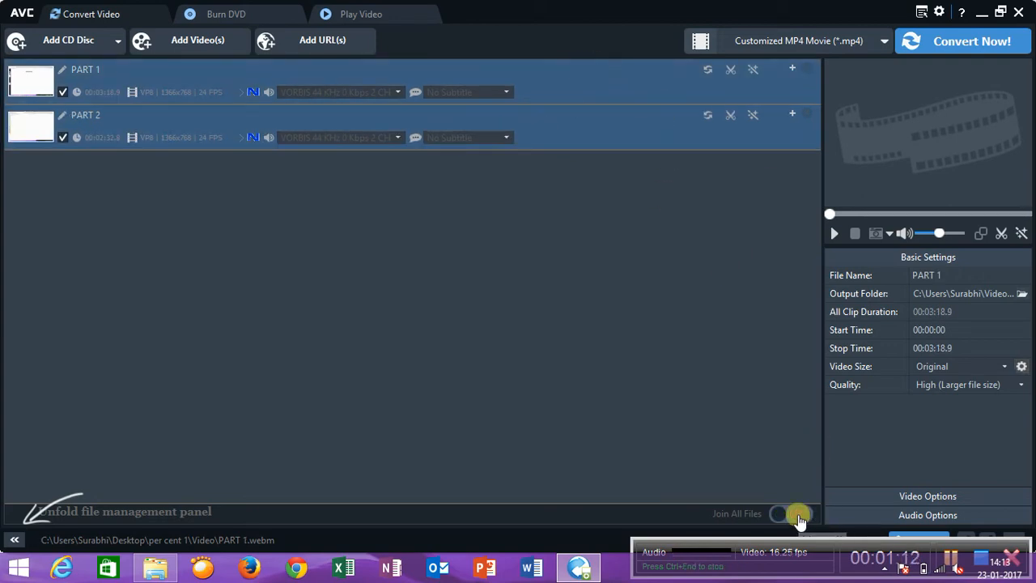
left_click(792, 513)
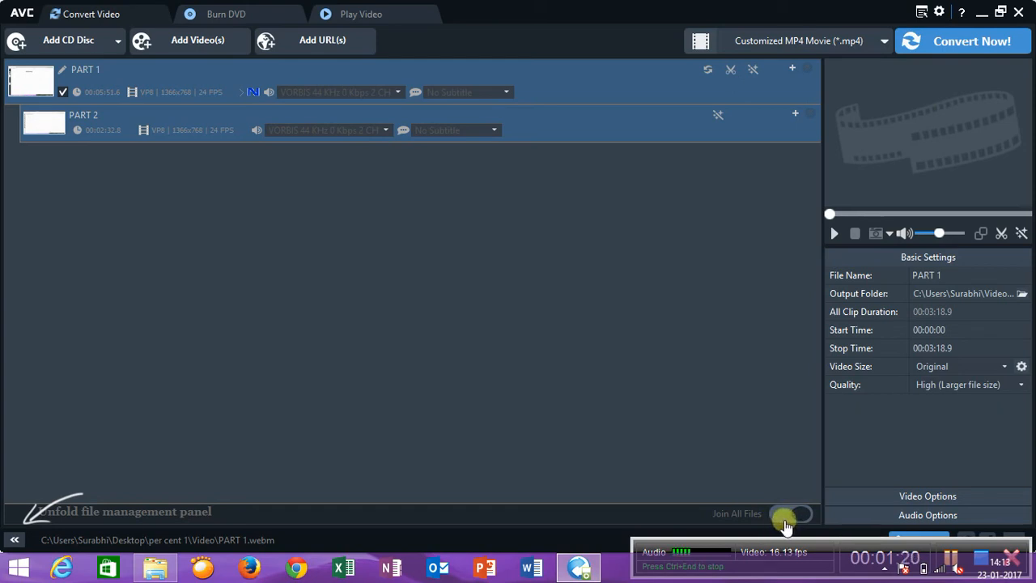
mouse_move(619, 152)
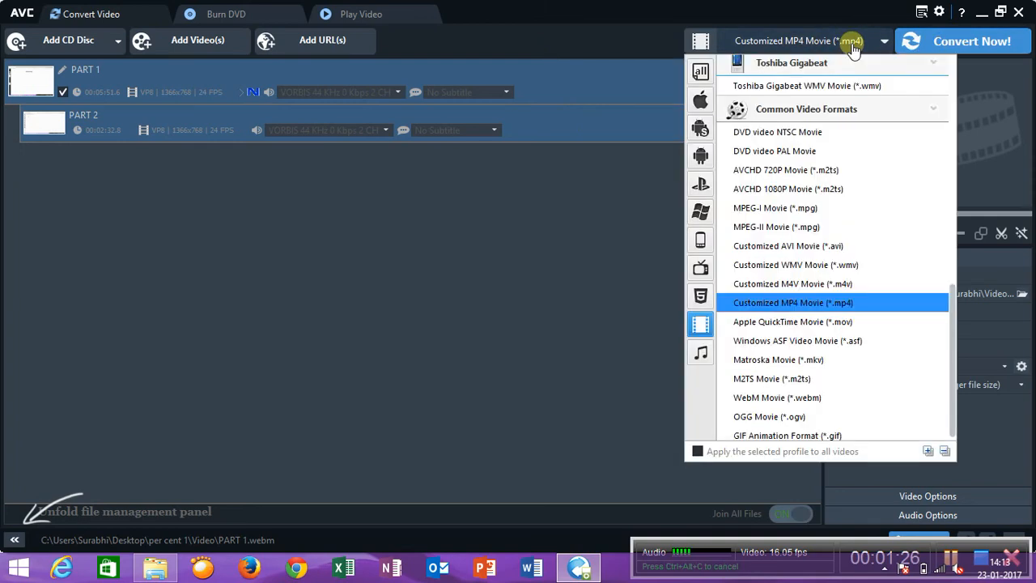
mouse_move(850, 150)
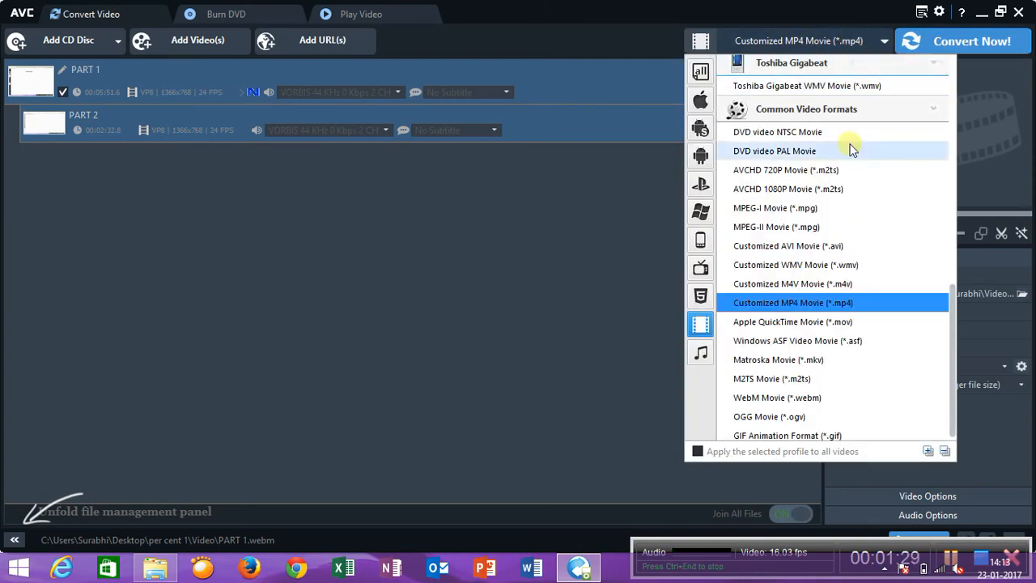
mouse_move(852, 246)
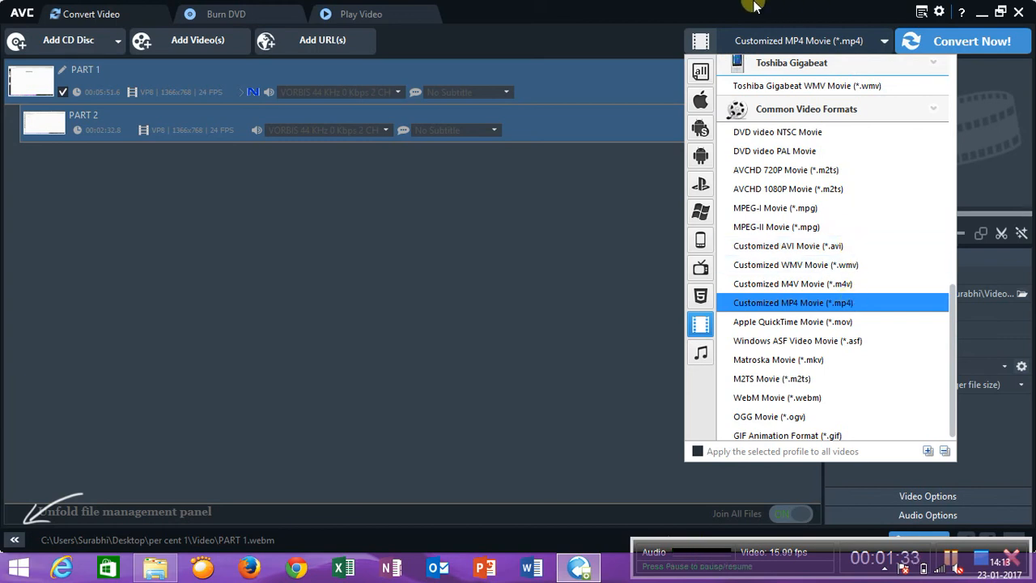
mouse_move(753, 8)
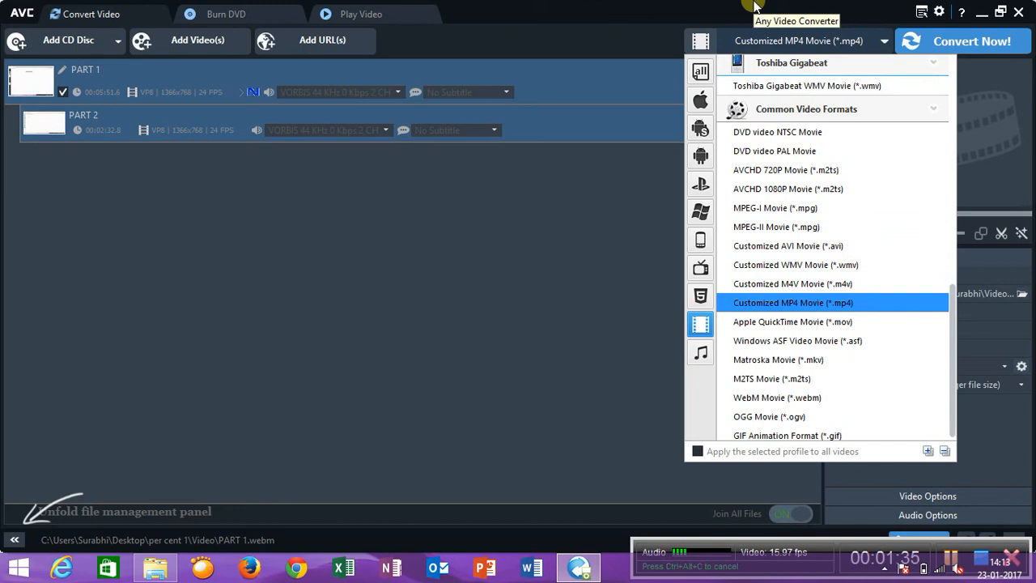
Step: Keep Customized MP4 Movie (*.mp4) as the output profile after reviewing the formats
left_click(794, 303)
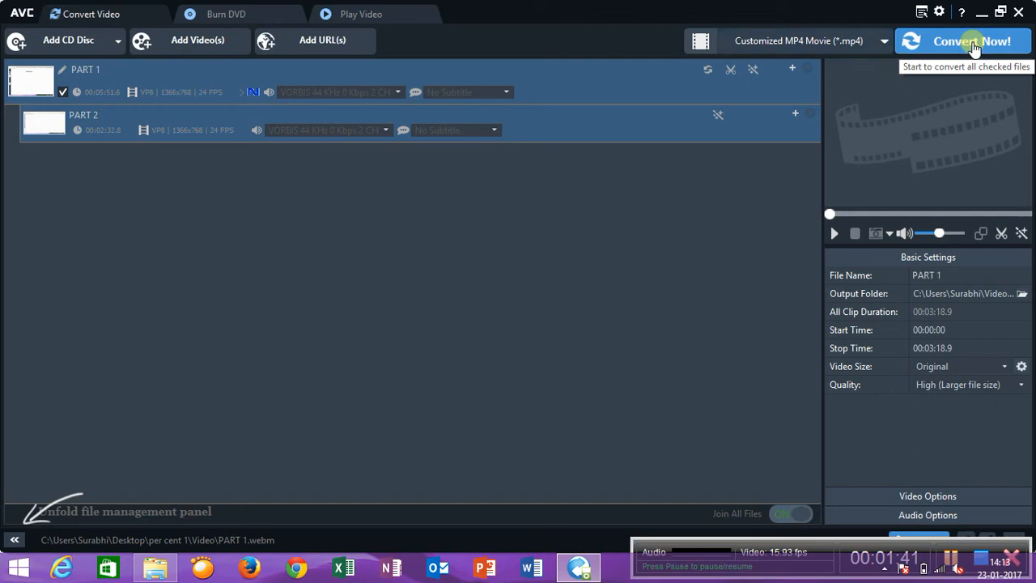
Step: Run Convert Now so PART 1 begins converting toward the single MP4 file
left_click(972, 40)
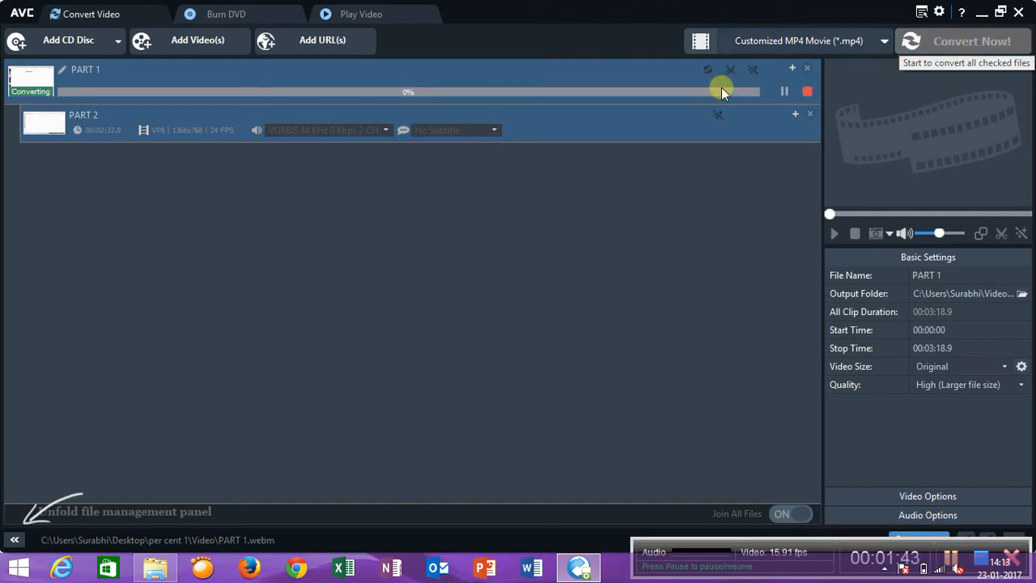